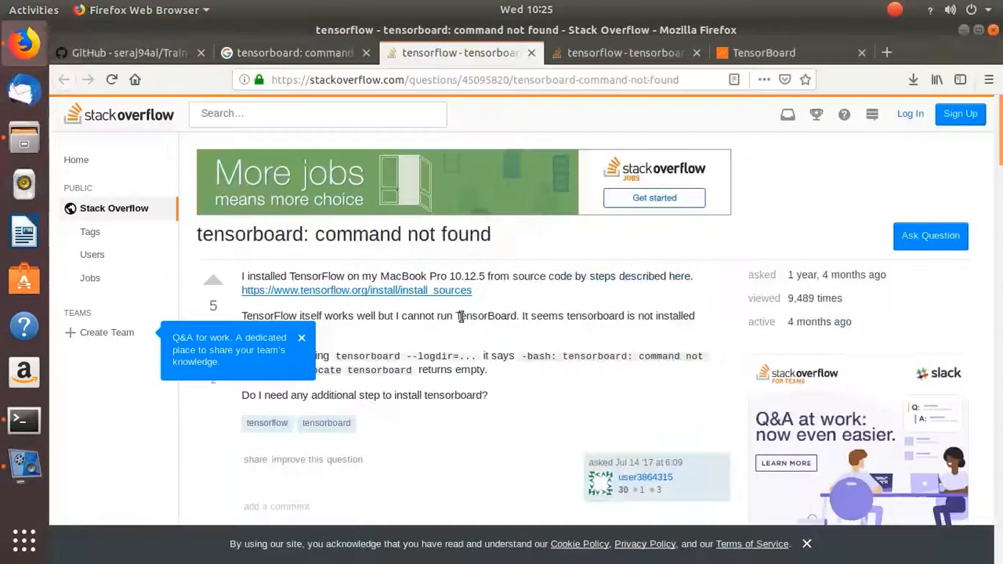
{"action": "mouse_move", "coordinate": [332, 245]}
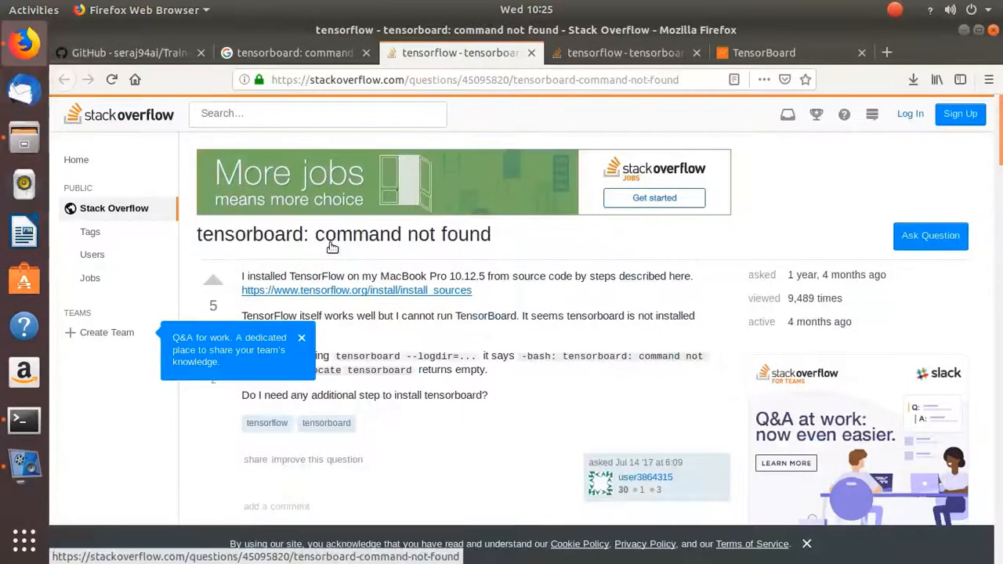
{"action": "mouse_move", "coordinate": [139, 433]}
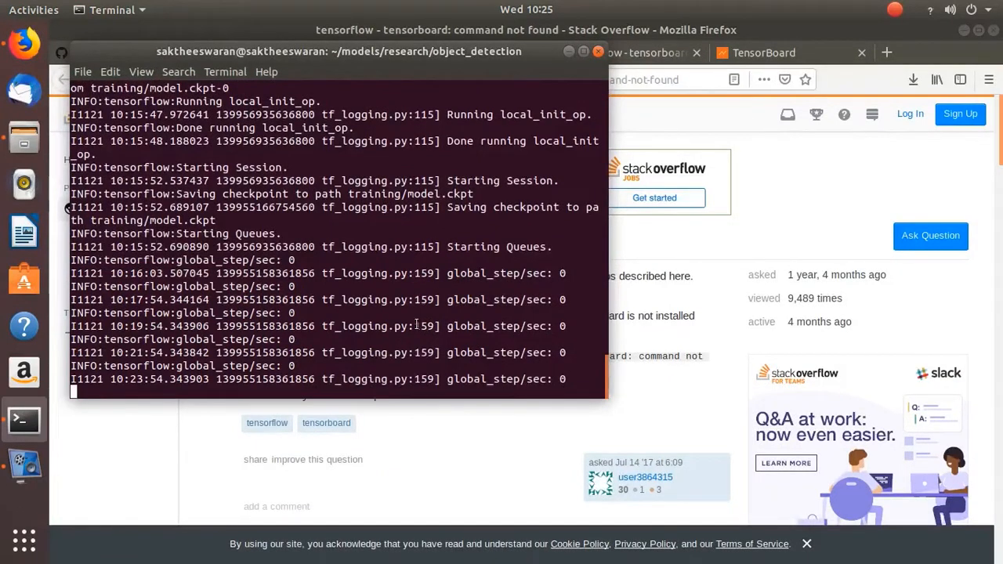
{"action": "mouse_move", "coordinate": [447, 458]}
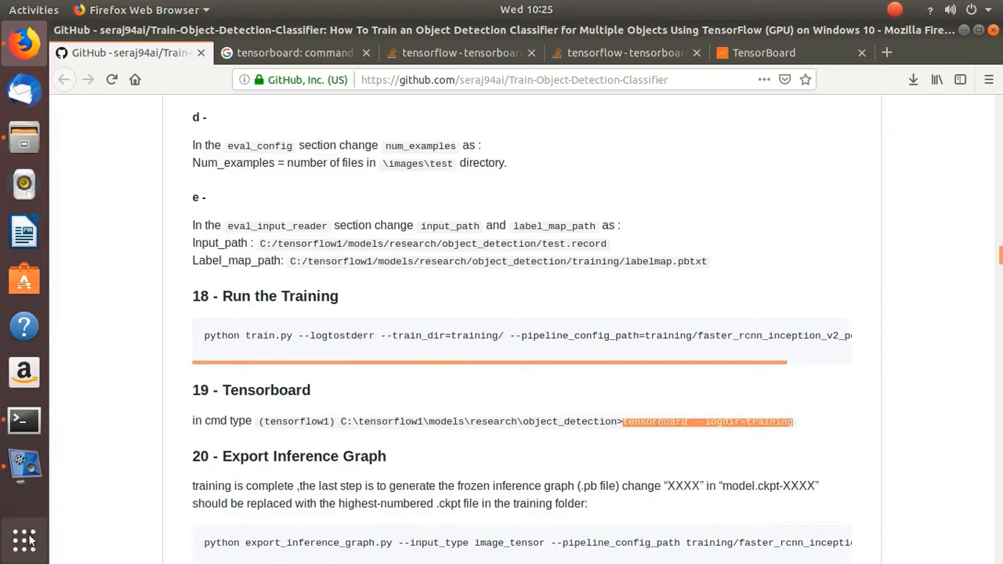
Step: Return to the GitHub tutorial tab at section 19, the tensorboard --logdir=training step
{"action": "left_click", "coordinate": [23, 540]}
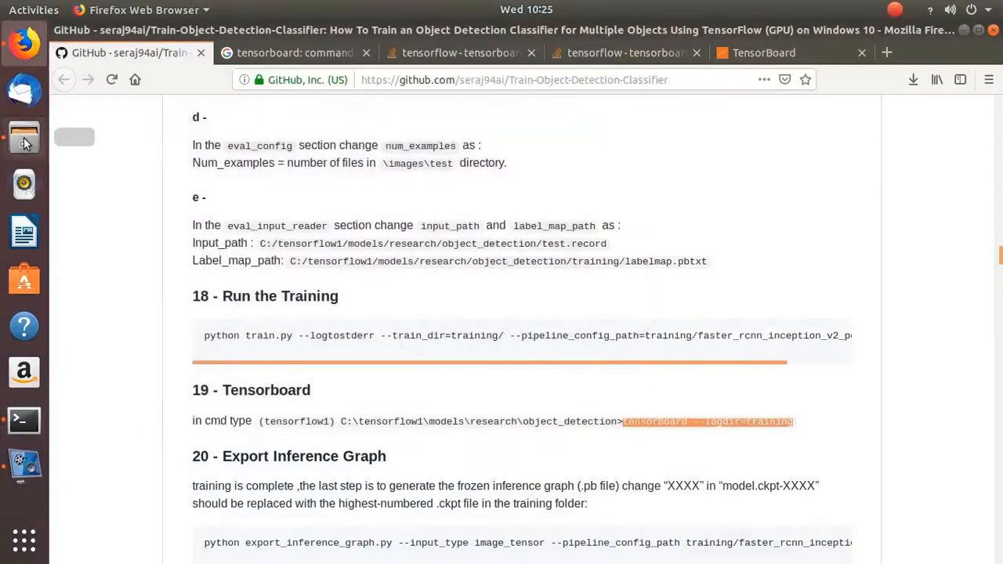
Step: Open the object_detection folder in Files, then switch to the other tensorboard Stack Overflow page
{"action": "left_click", "coordinate": [23, 138]}
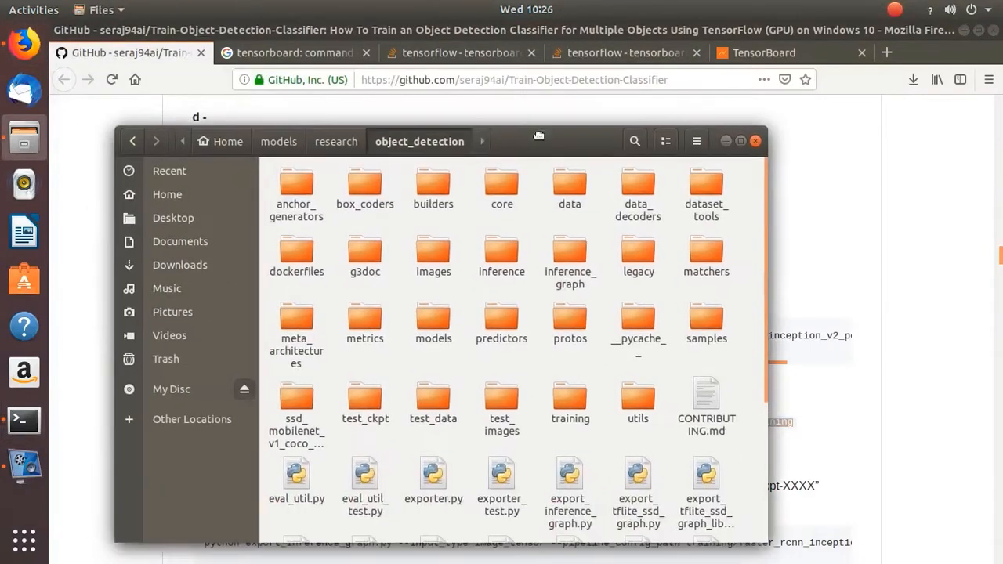
{"action": "mouse_move", "coordinate": [566, 462]}
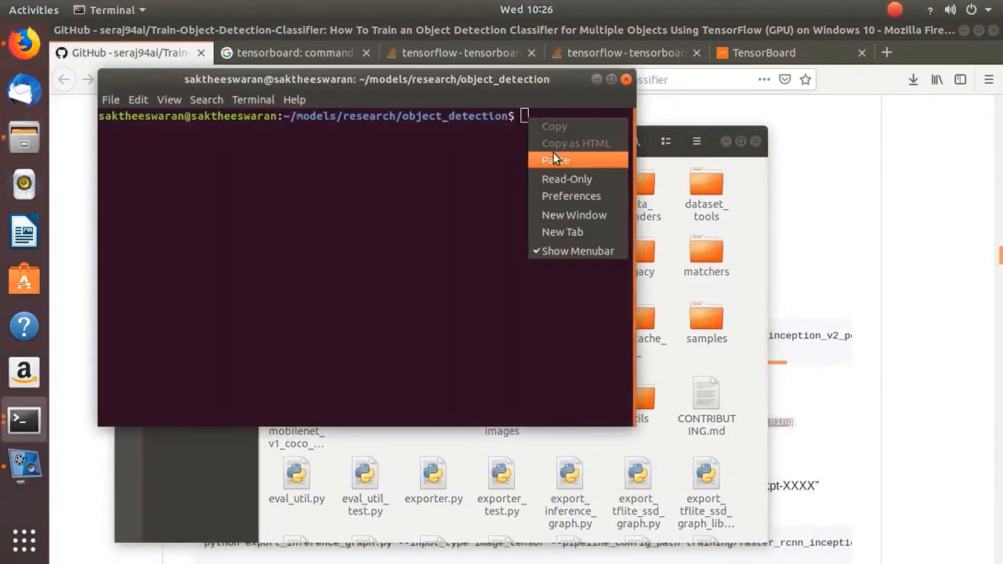
{"action": "left_click", "coordinate": [555, 160]}
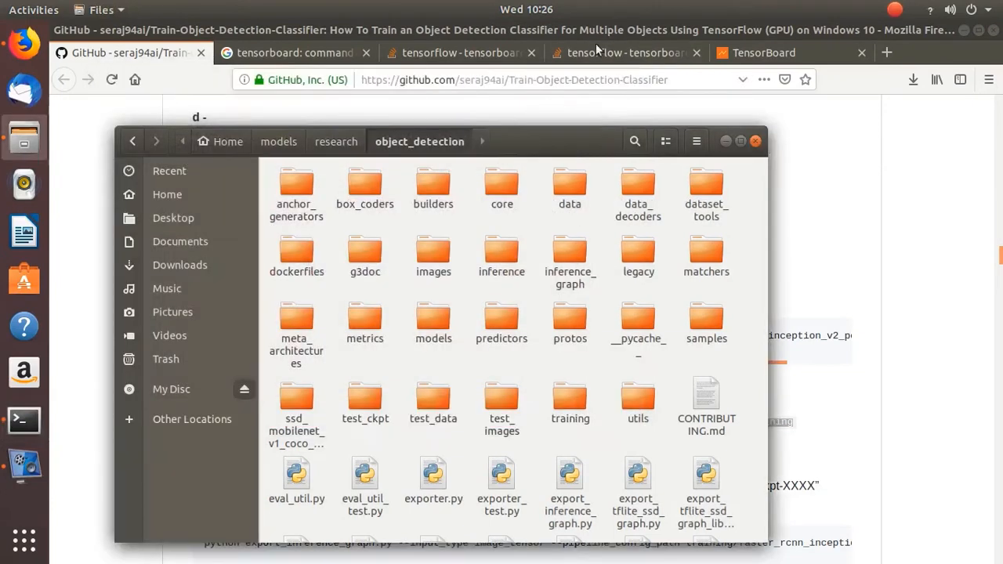
{"action": "left_click", "coordinate": [639, 52]}
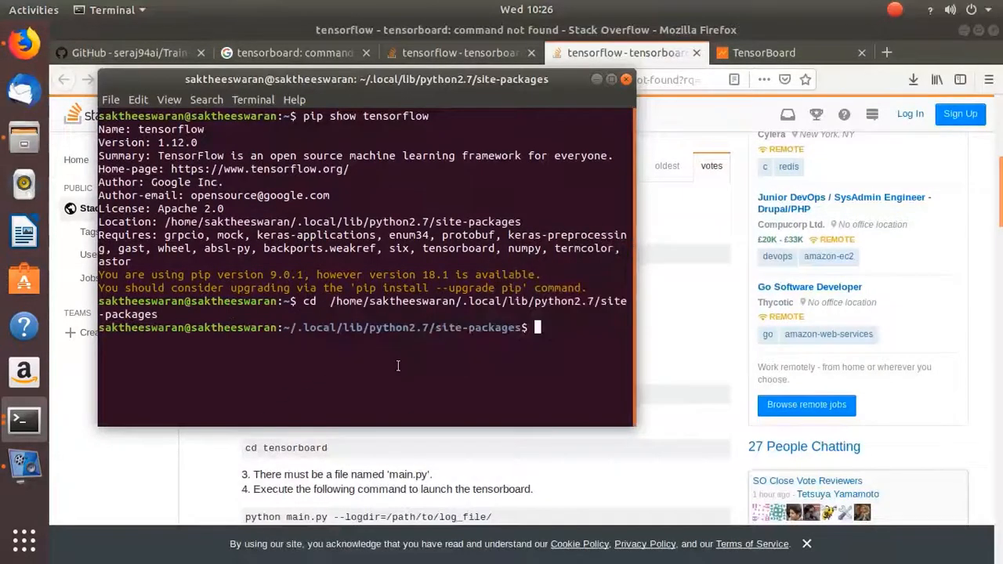
{"action": "mouse_move", "coordinate": [499, 370]}
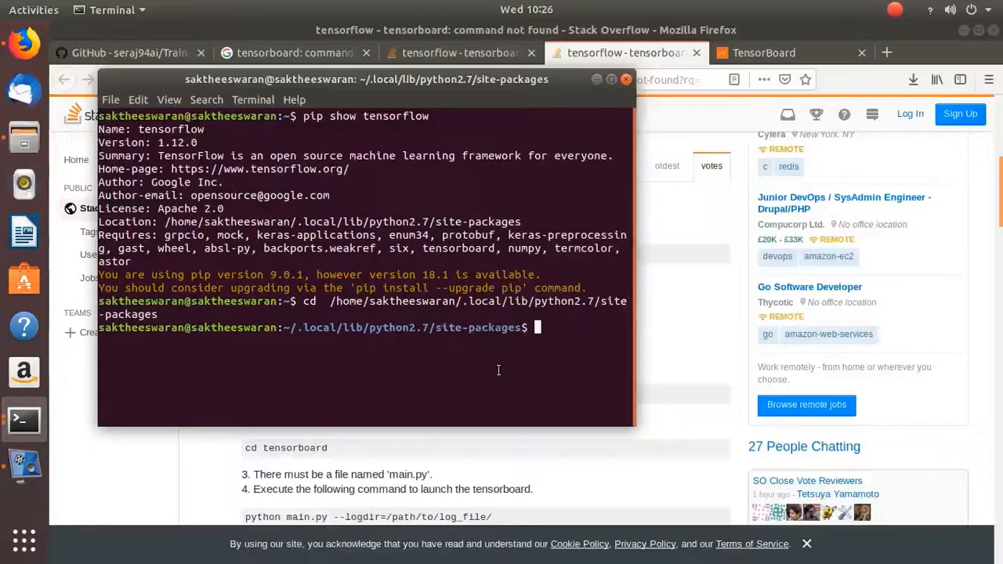
Step: Enter 'cd tensorboard' at the site-packages prompt
{"action": "type", "text": "cd t"}
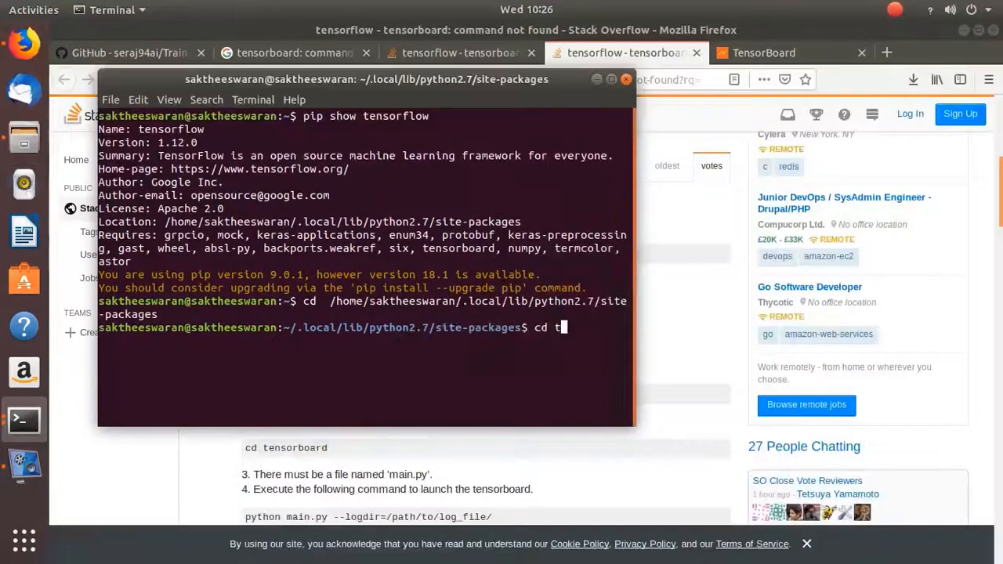
{"action": "type", "text": "ens"}
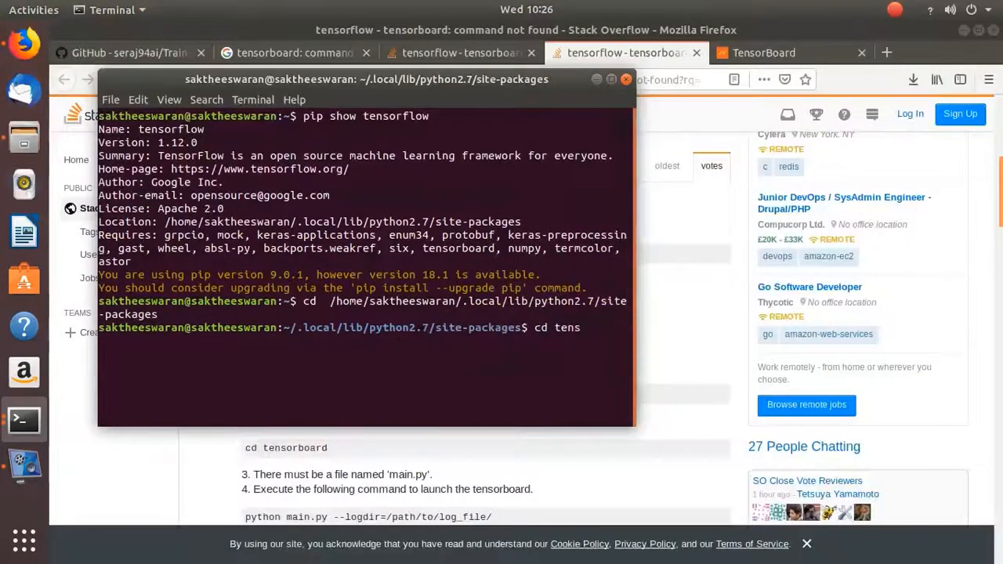
{"action": "type", "text": "orb"}
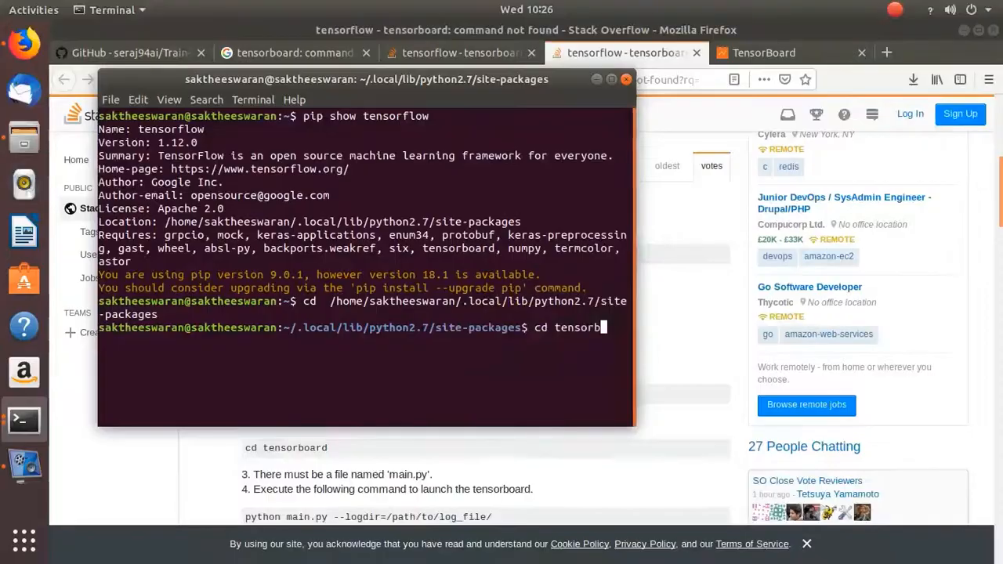
{"action": "type", "text": "oard"}
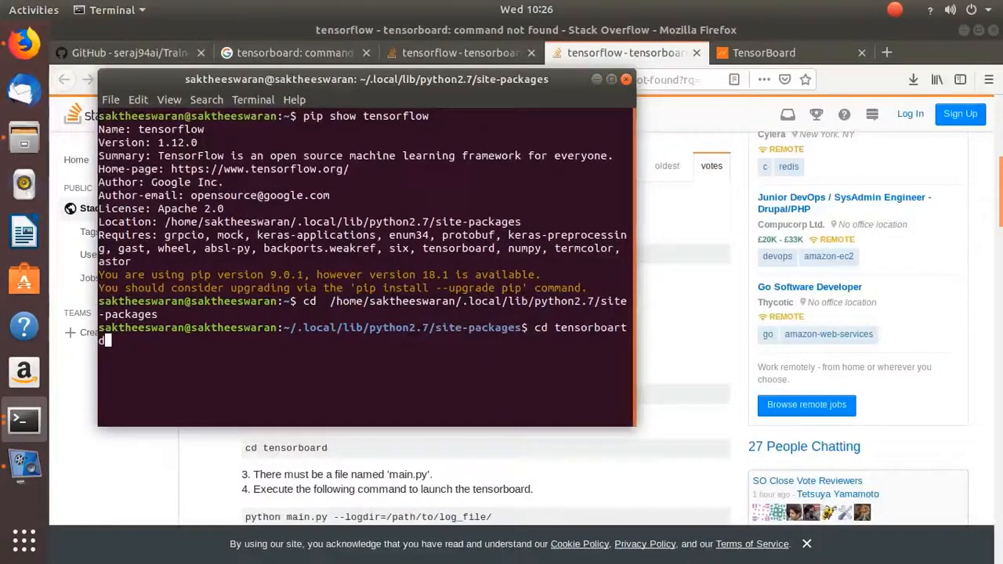
{"action": "key", "text": "BackSpace"}
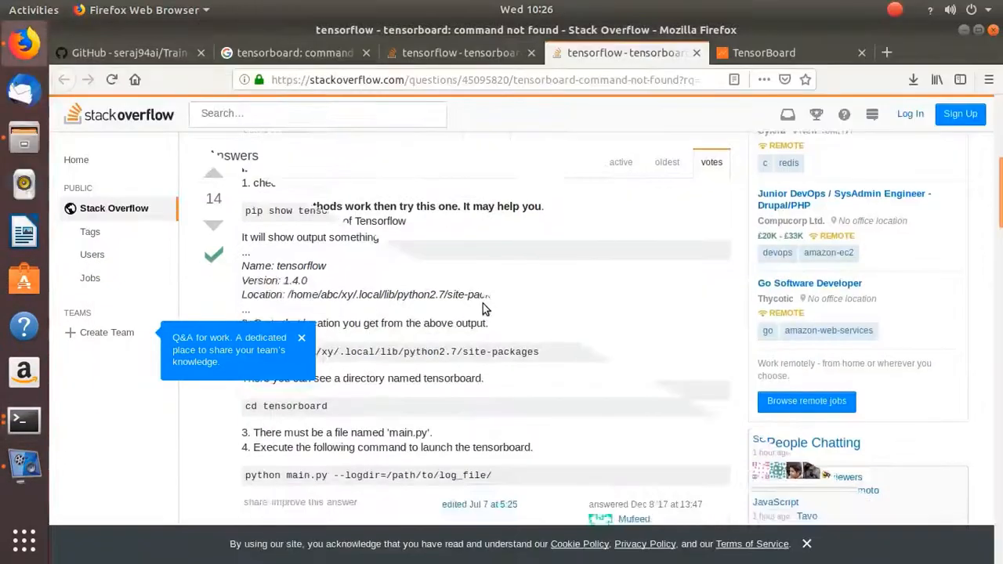
Step: Scroll through the accepted Stack Overflow answer's main.py launch steps
{"action": "scroll", "scroll_direction": "down", "scroll_amount": 3}
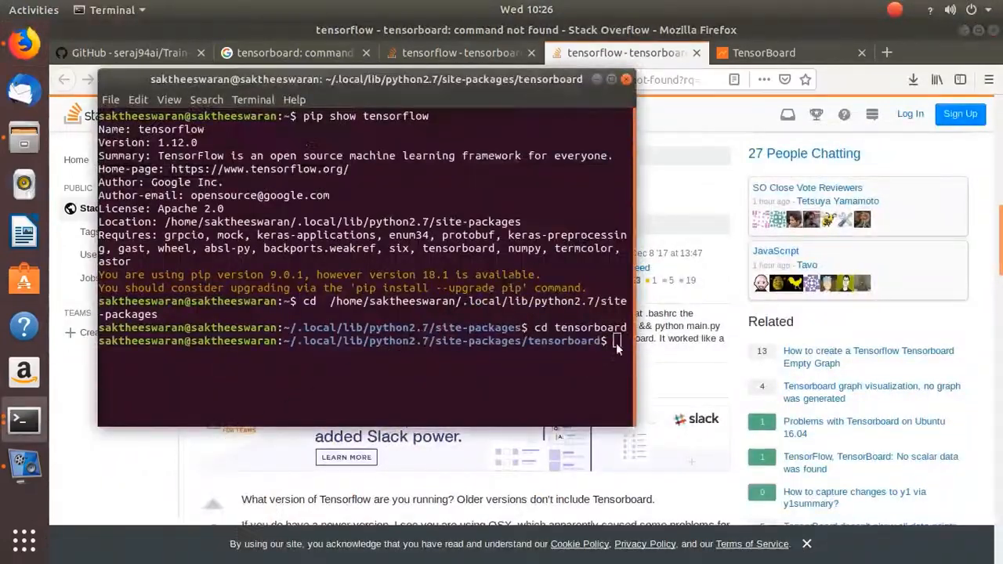
Step: Run 'python main.py --logdir=/path/to/log_file/' and right-click the printed localhost:6006 URL
{"action": "type", "text": "python main.py --logdir=/path/to/log_file/"}
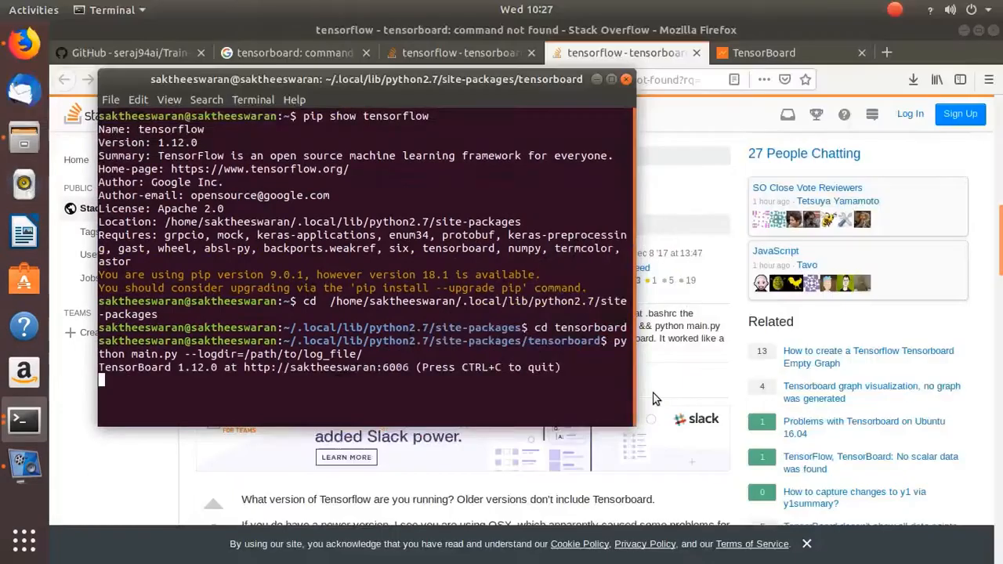
{"action": "mouse_move", "coordinate": [663, 389]}
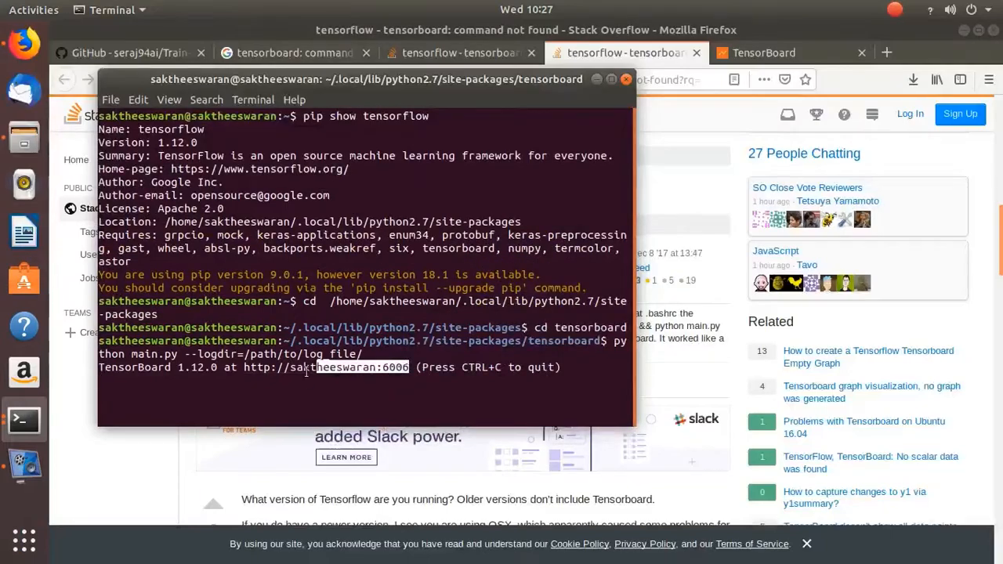
{"action": "right_click", "coordinate": [306, 367]}
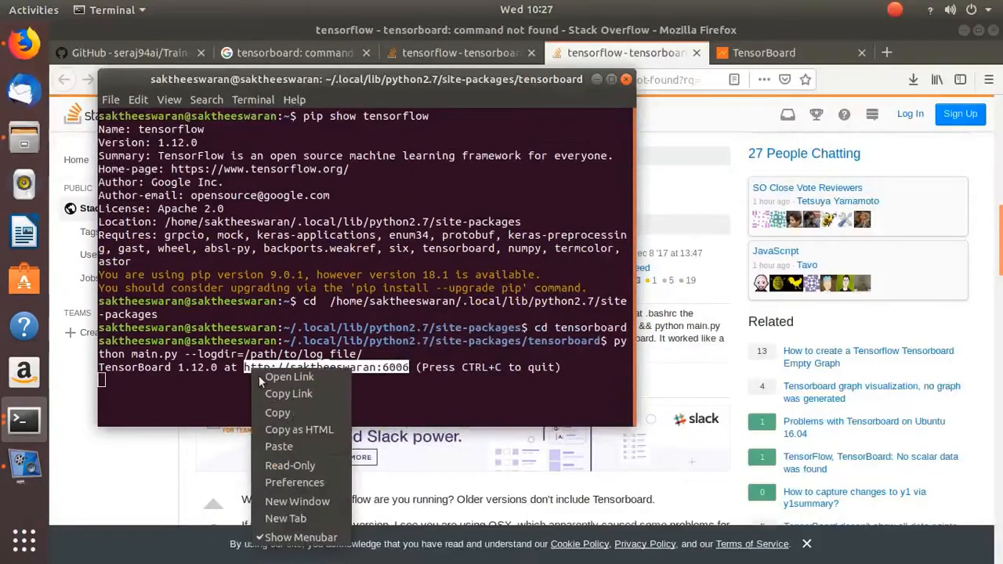